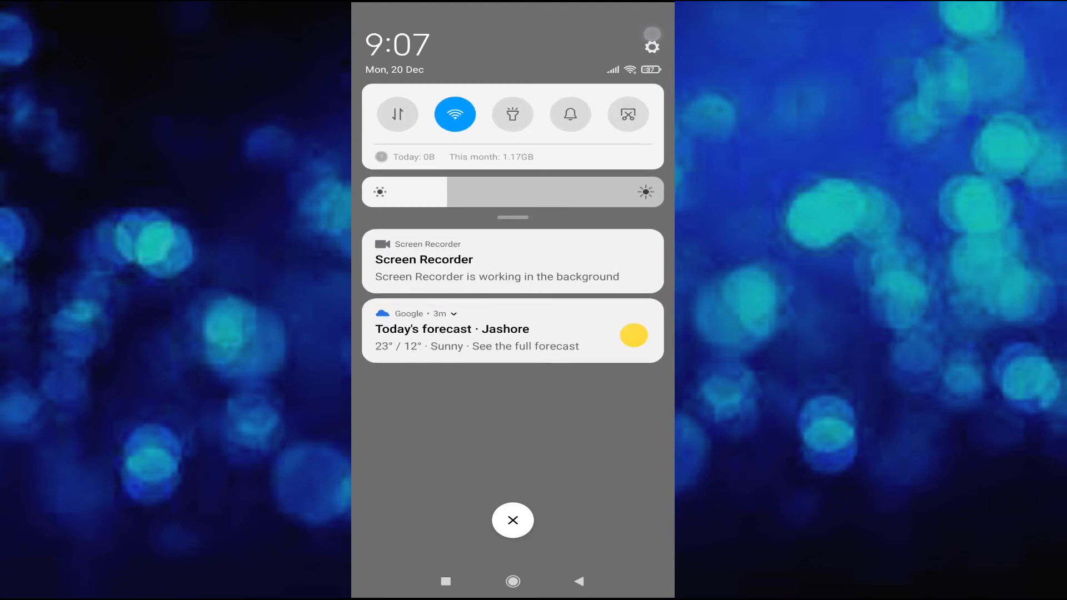
Reach the main Settings screen from the notification shade's gear icon
left_click(652, 47)
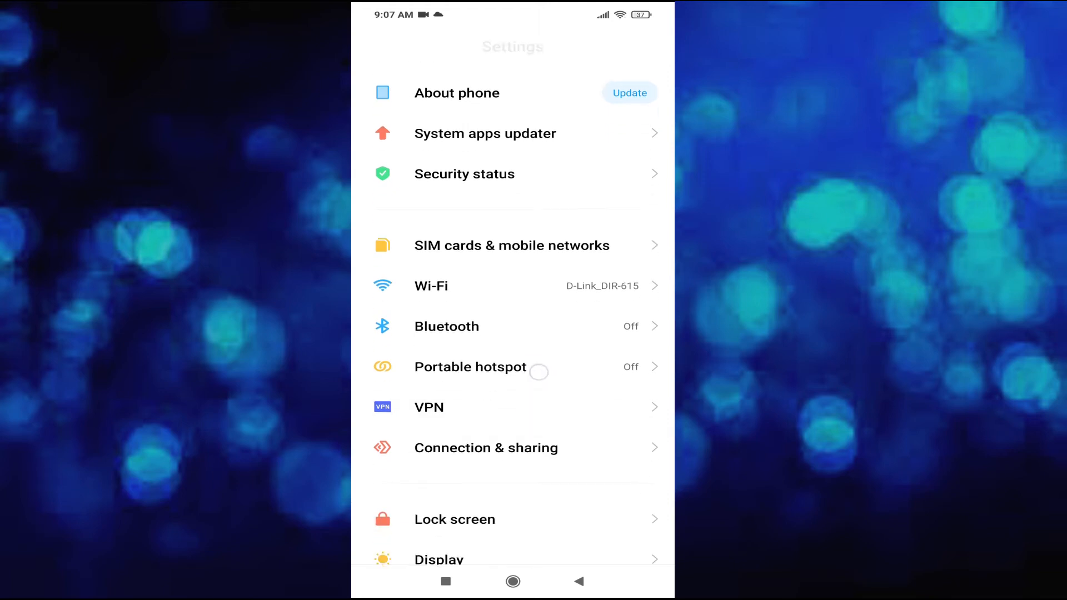
Go into Additional settings and then its Languages & input entry
scroll("down", 3)
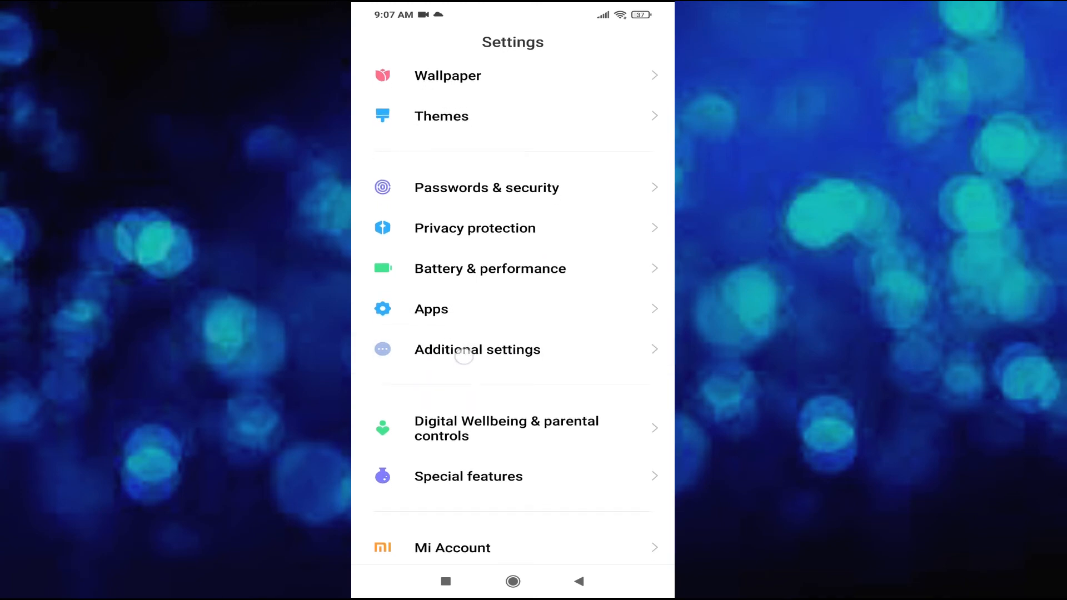
scroll("up", 3)
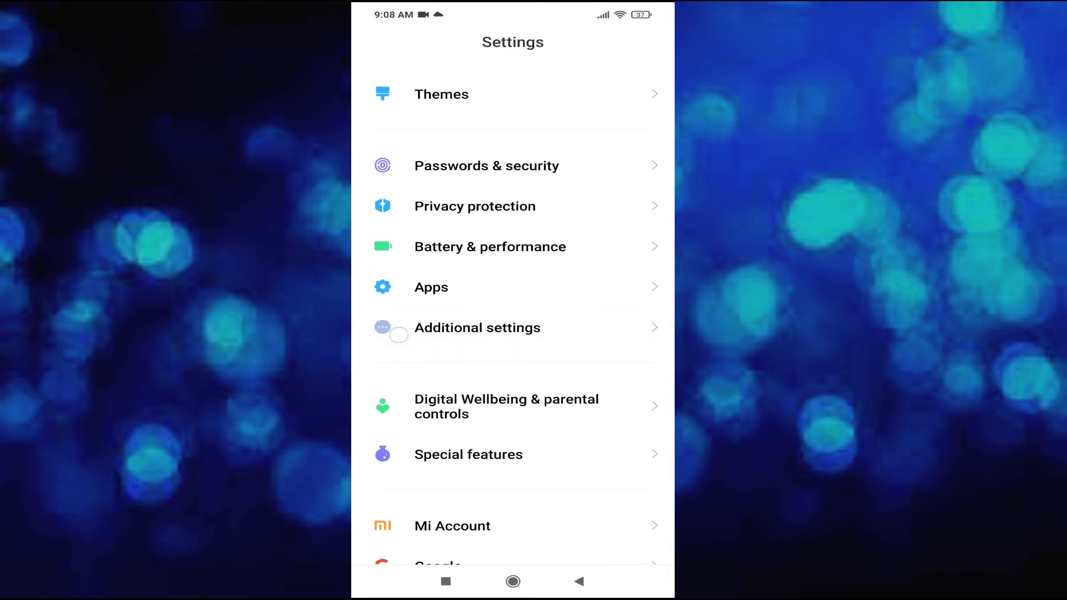
scroll("down", 3)
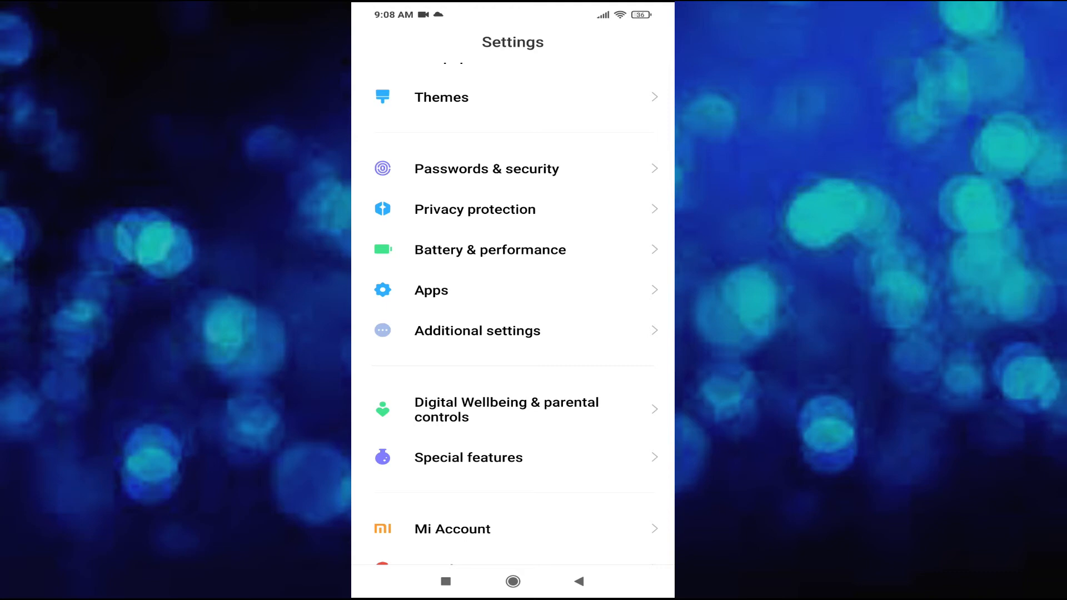
left_click(477, 331)
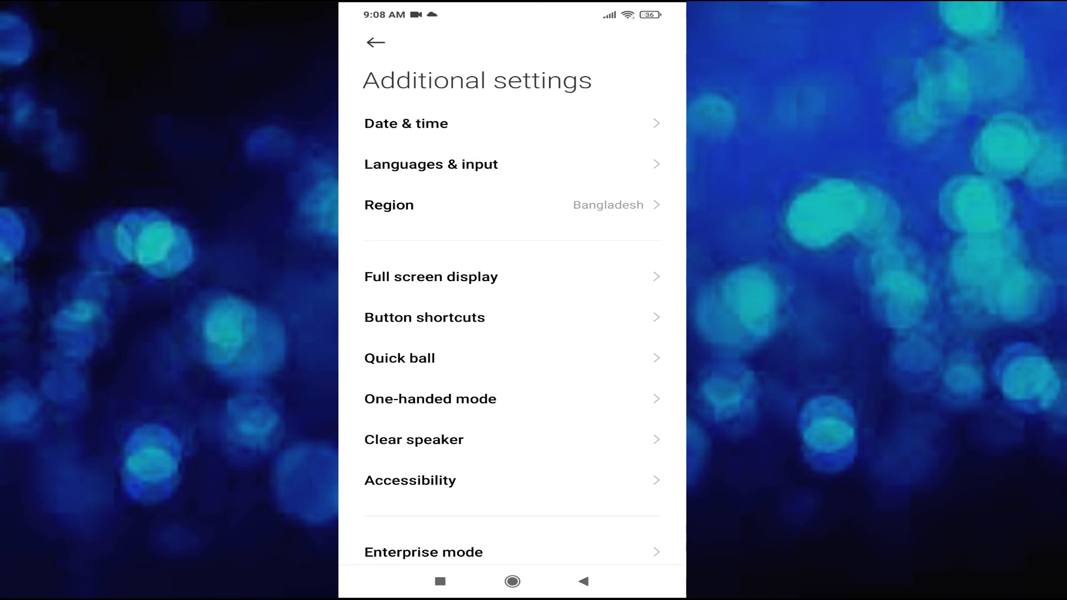
left_click(431, 165)
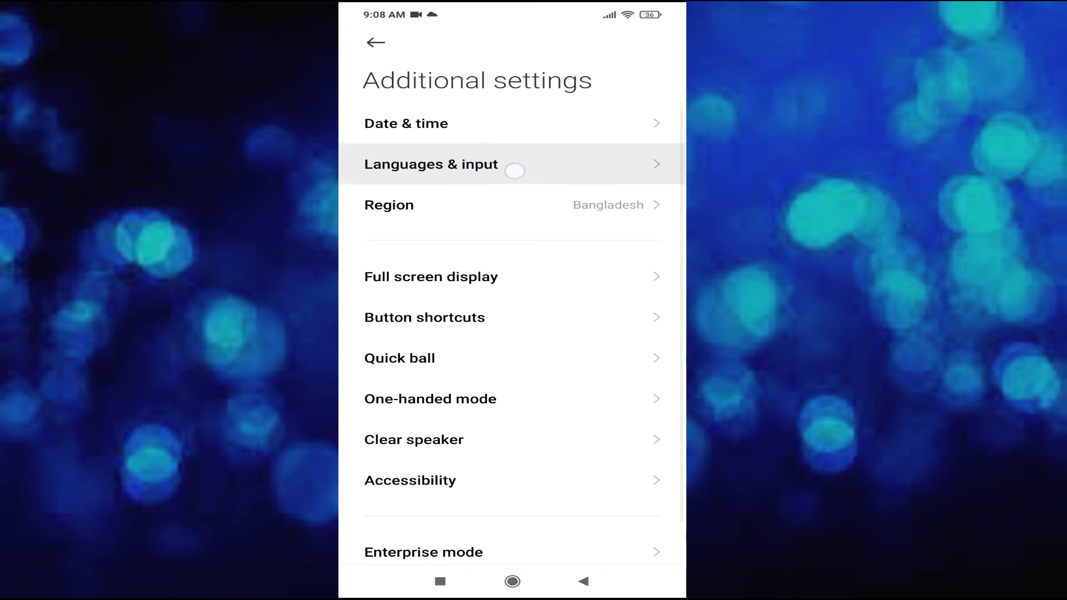
Show the Languages list, currently set to English (United Kingdom)
left_click(430, 165)
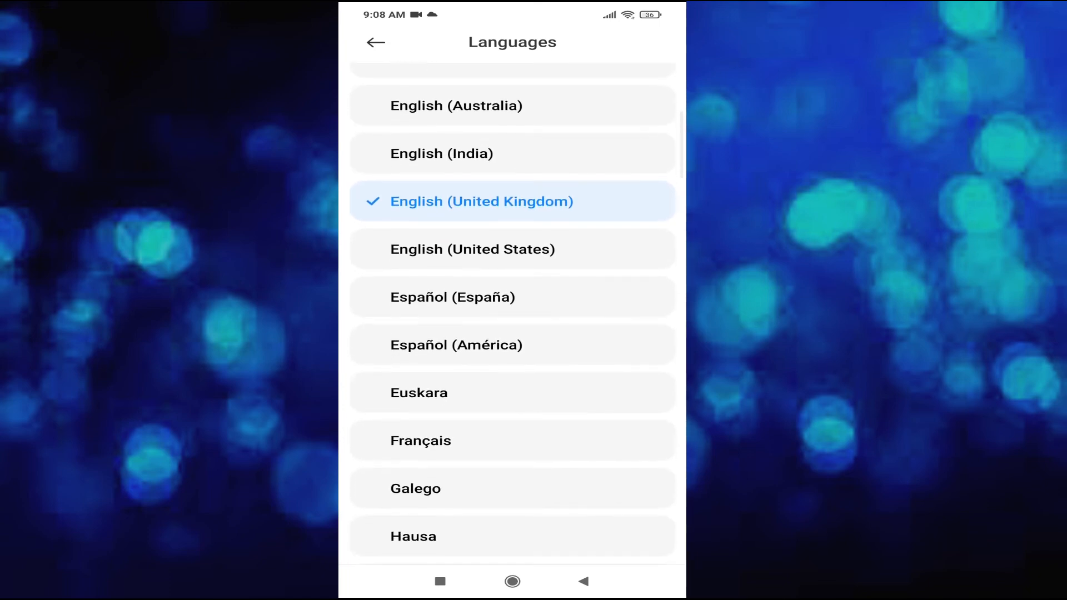
Choose English (United States) as system language and return to Additional settings
scroll("down", 3)
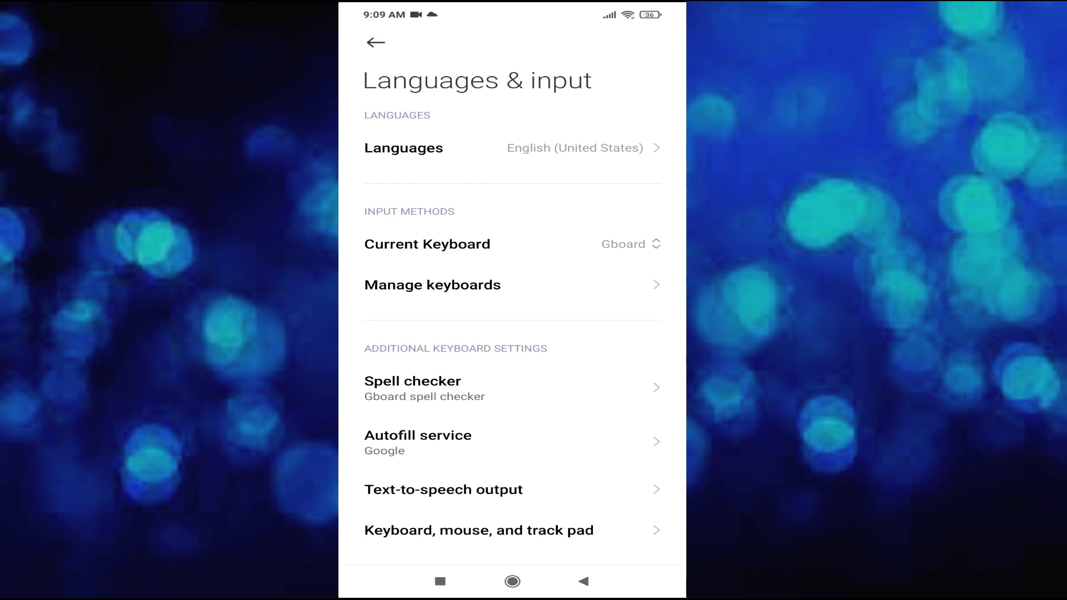
left_click(374, 43)
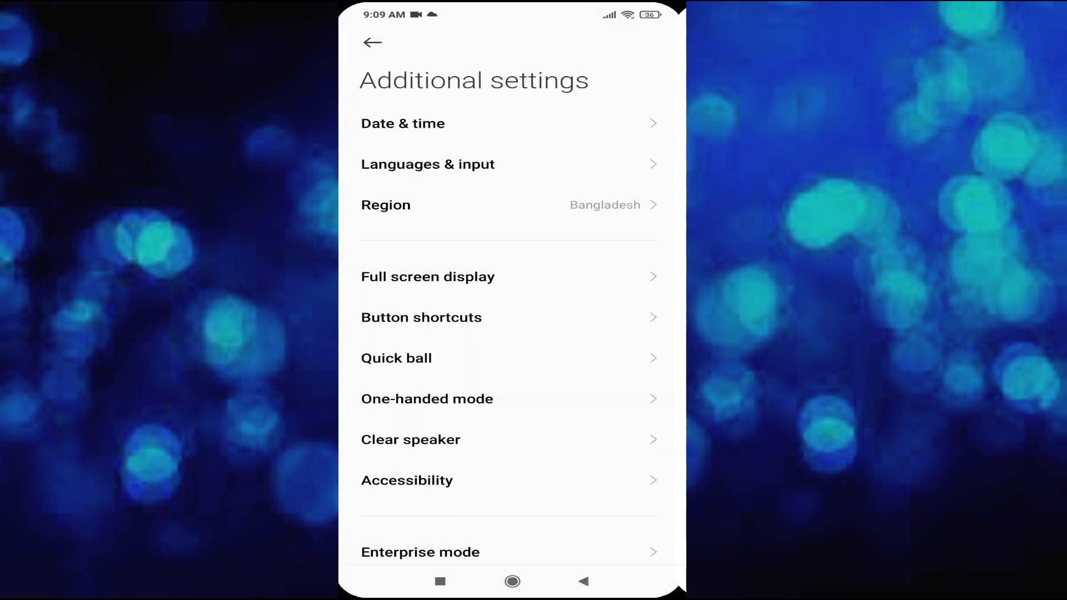